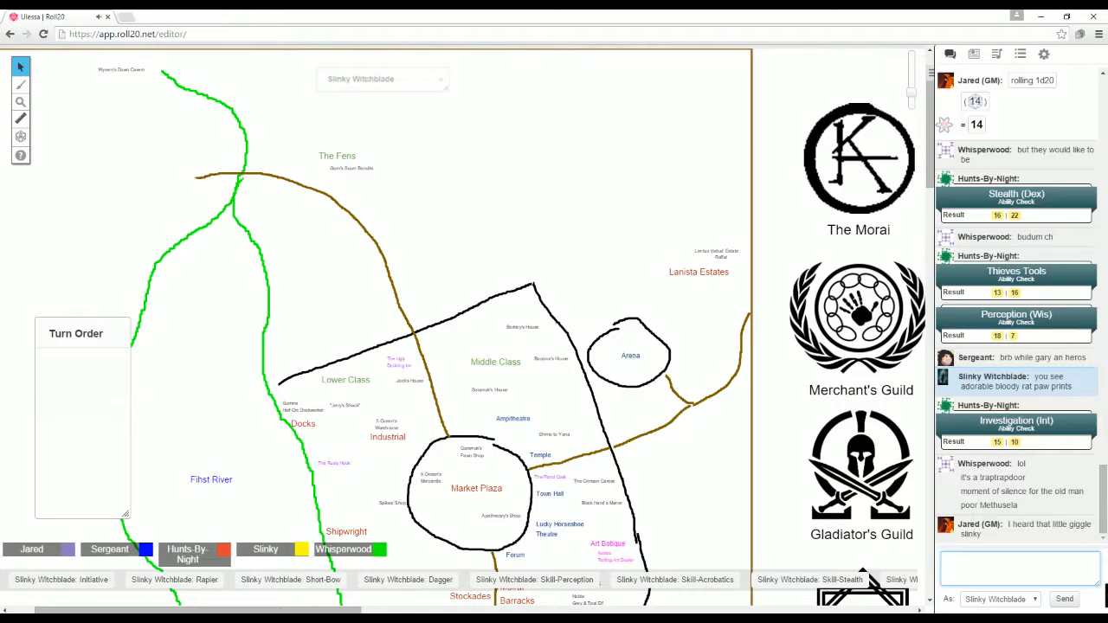
scroll(down, 3)
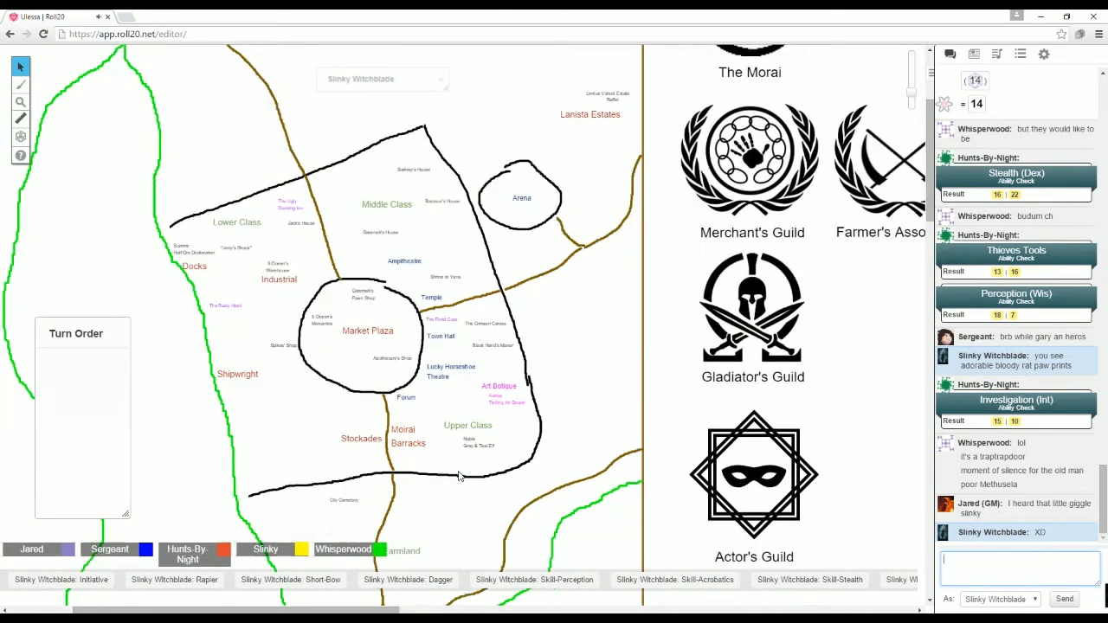
scroll(down, 3)
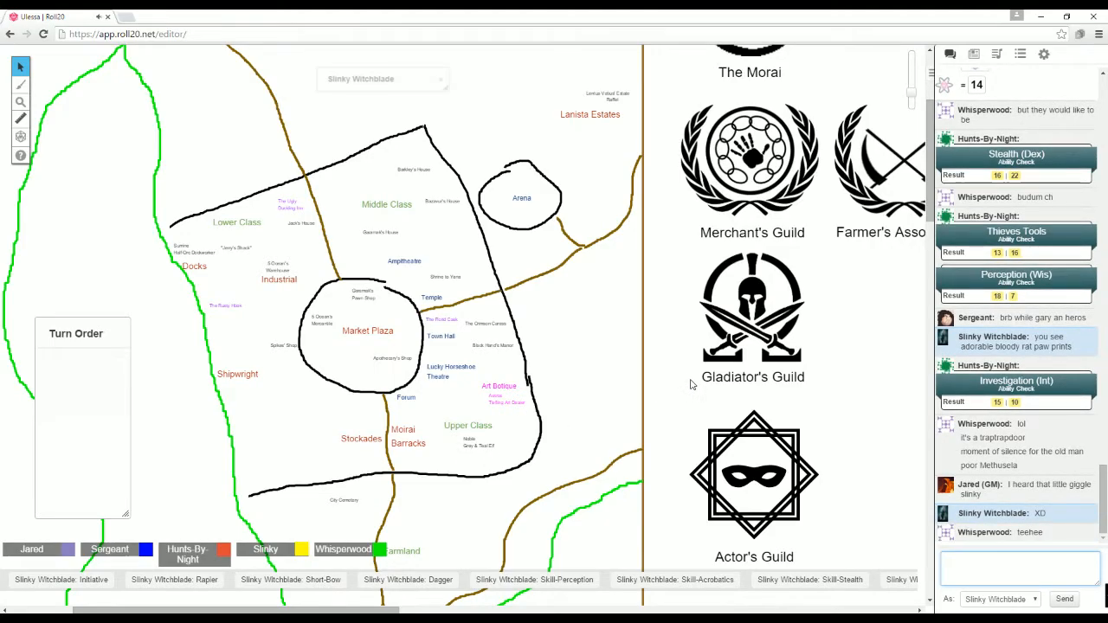